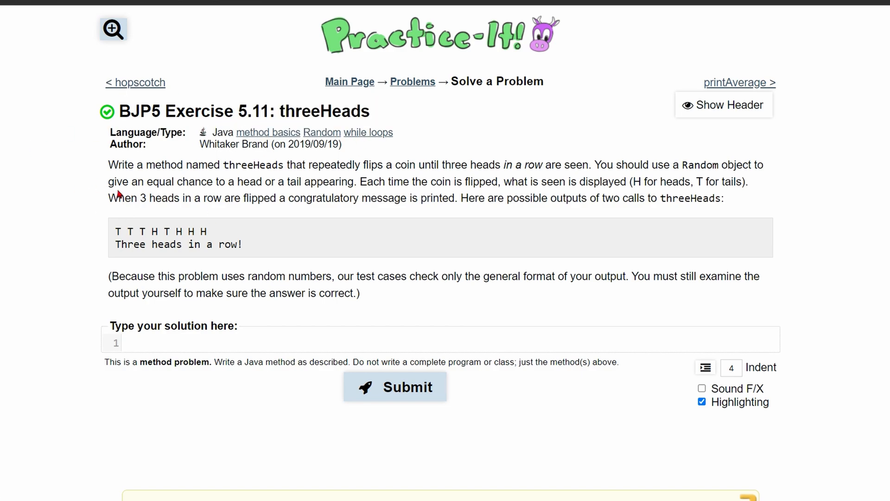
{"action": "mouse_move", "coordinate": [573, 169]}
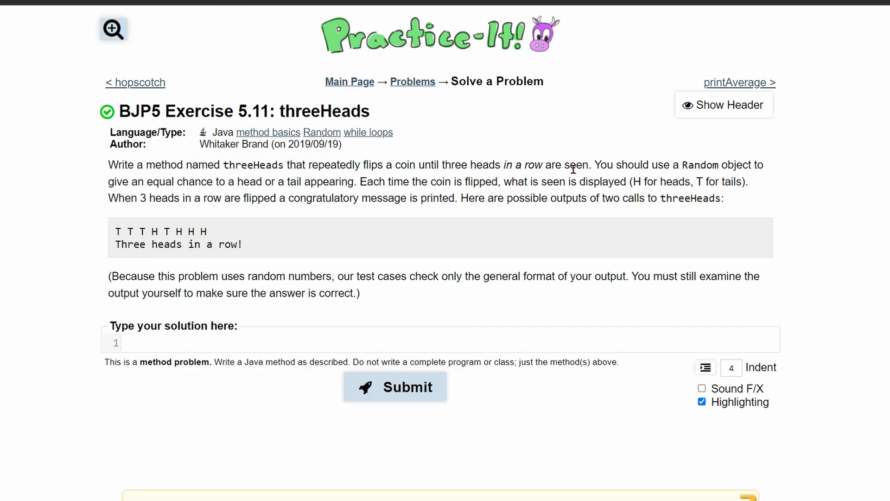
{"action": "mouse_move", "coordinate": [278, 318]}
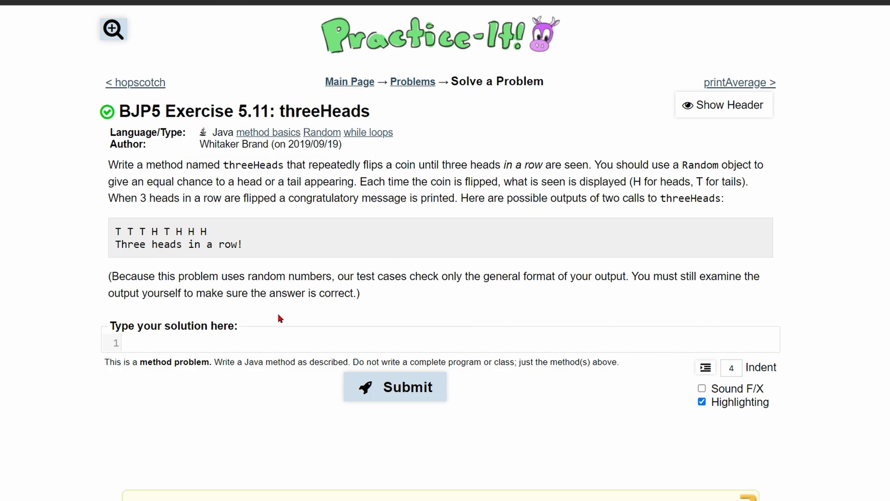
Write the header public static void threeHeads() with its opening and closing braces.
{"action": "double_click", "coordinate": [253, 165]}
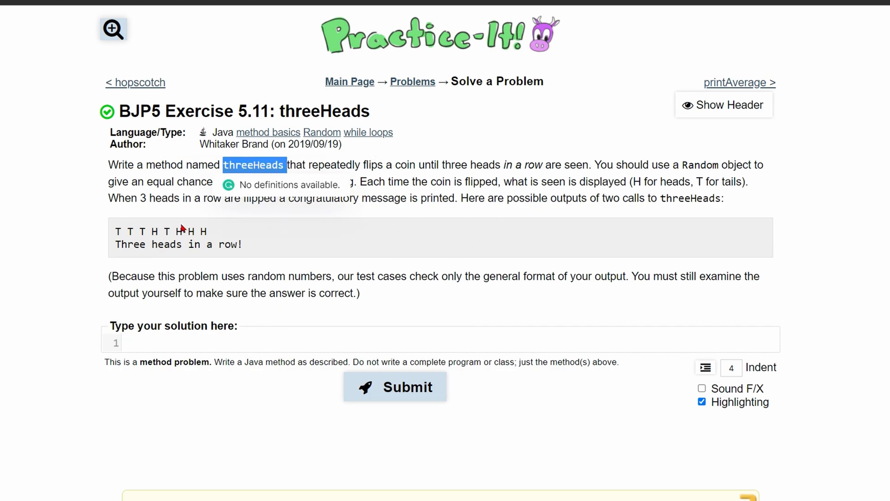
{"action": "type", "text": "pu"}
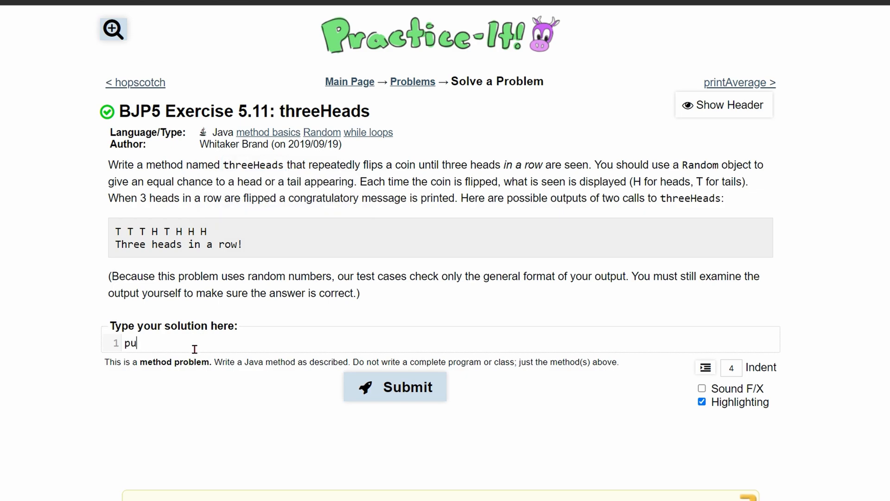
{"action": "type", "text": "blic static vb"}
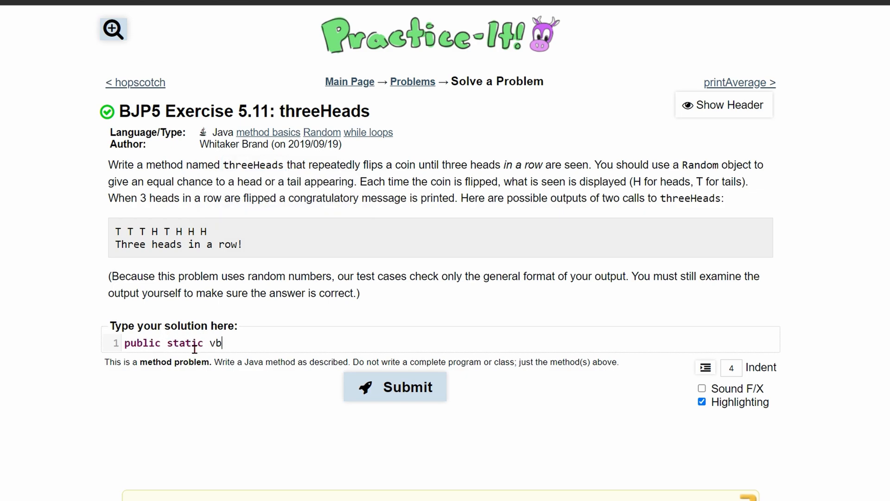
{"action": "type", "text": "oid threeHeads() {"}
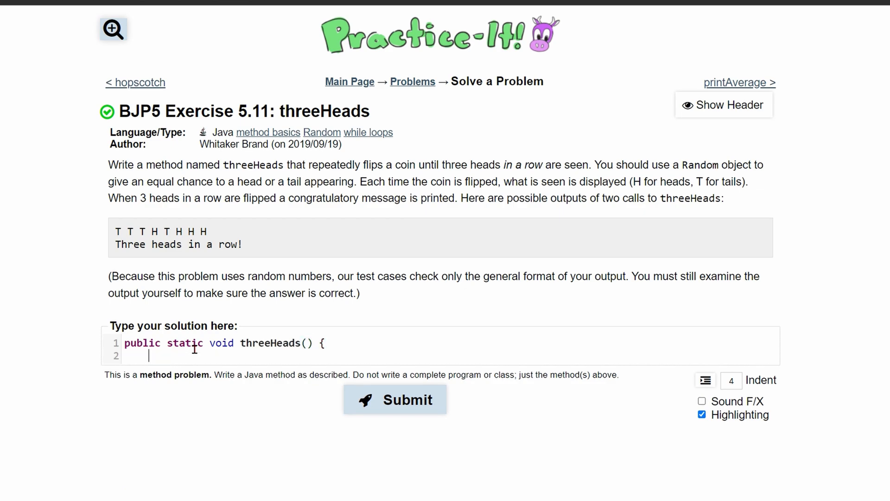
{"action": "key", "text": "Enter"}
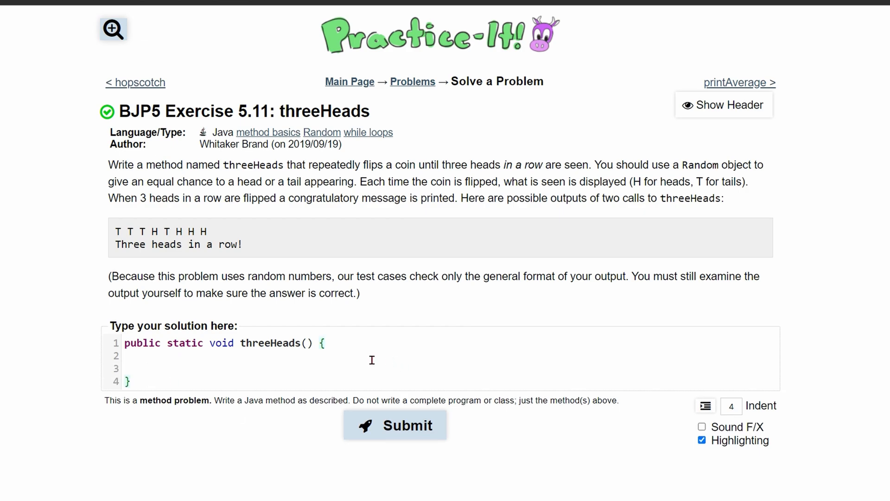
{"action": "mouse_move", "coordinate": [612, 232]}
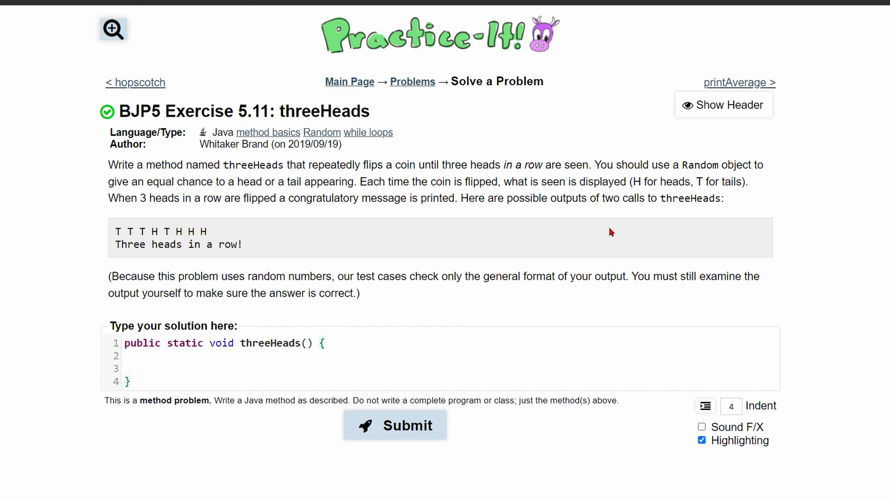
{"action": "mouse_move", "coordinate": [556, 178]}
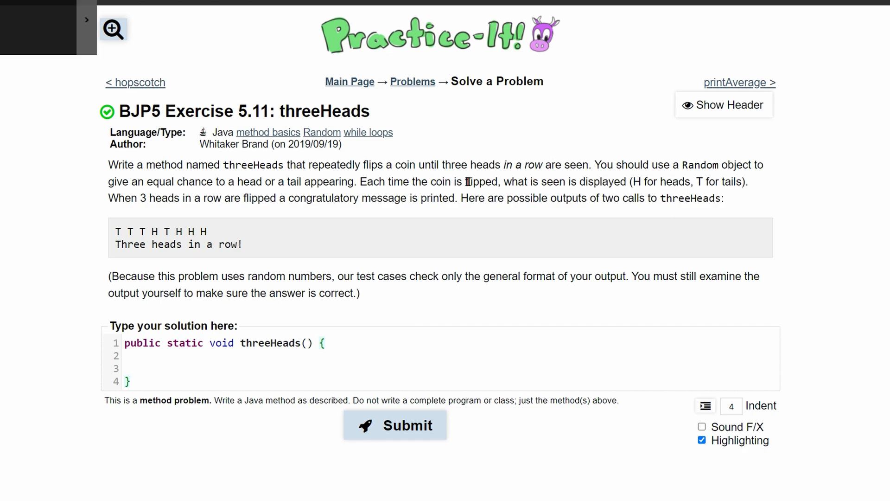
{"action": "mouse_move", "coordinate": [66, 61]}
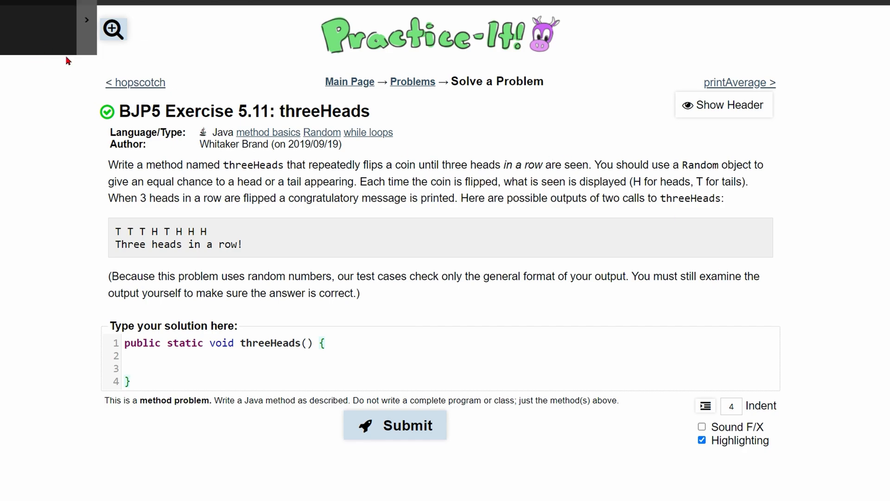
{"action": "mouse_move", "coordinate": [600, 178]}
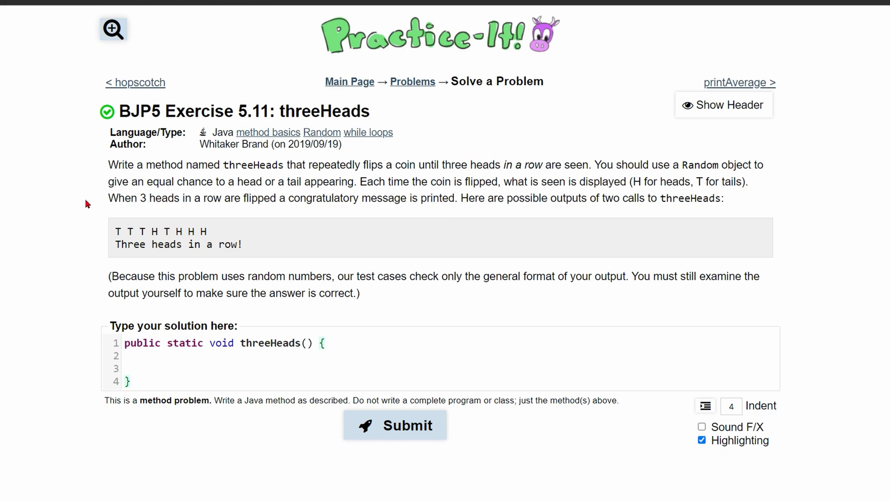
{"action": "mouse_move", "coordinate": [222, 328]}
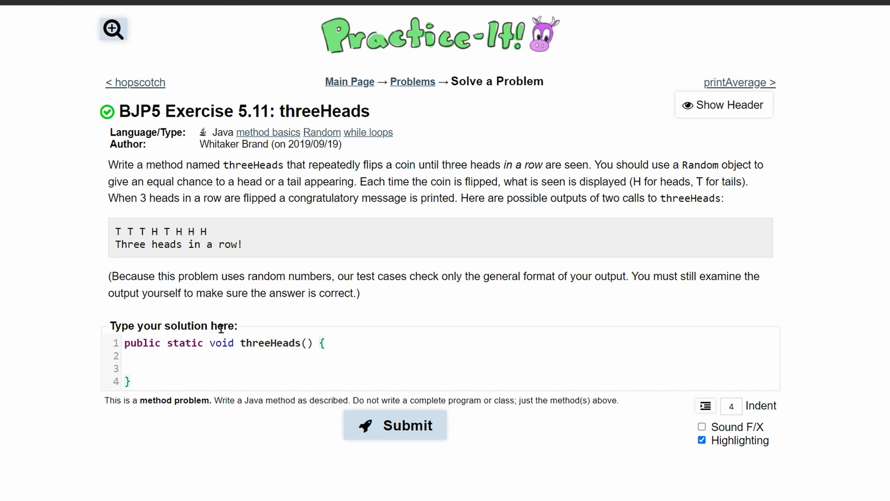
{"action": "mouse_move", "coordinate": [351, 445]}
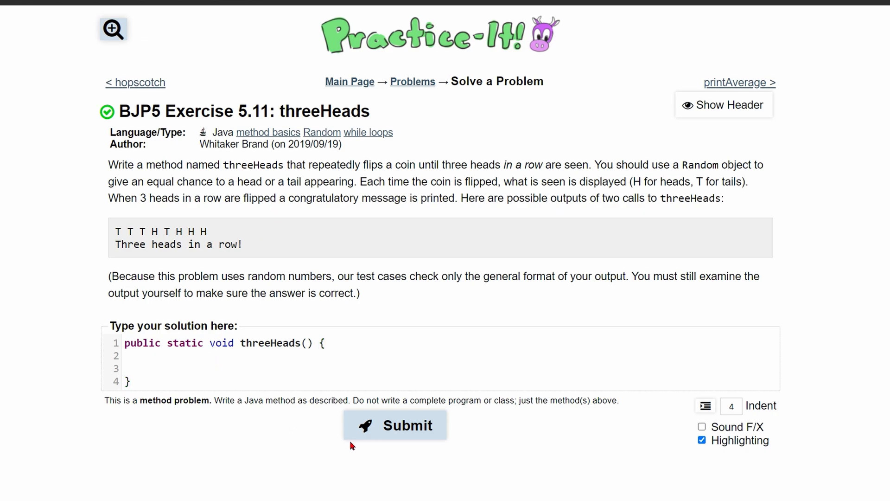
Declare Random r = new Random(); as the first statement of the method.
{"action": "type", "text": "Random"}
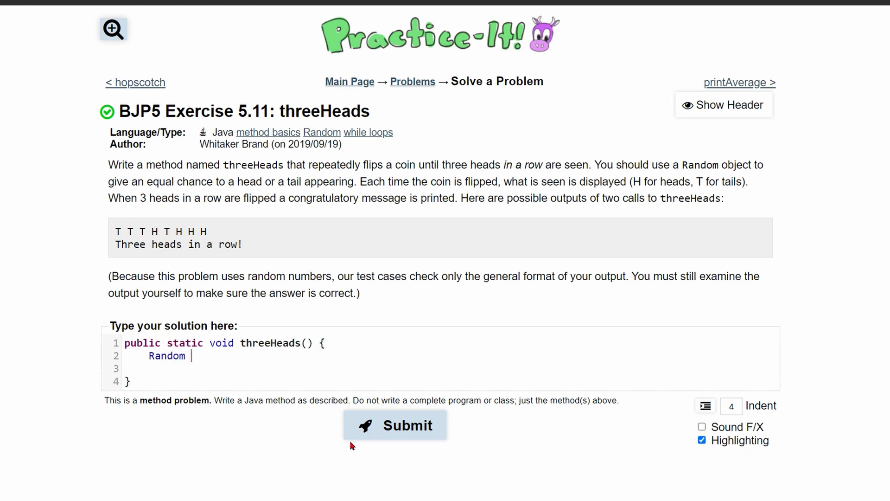
{"action": "type", "text": "r = new"}
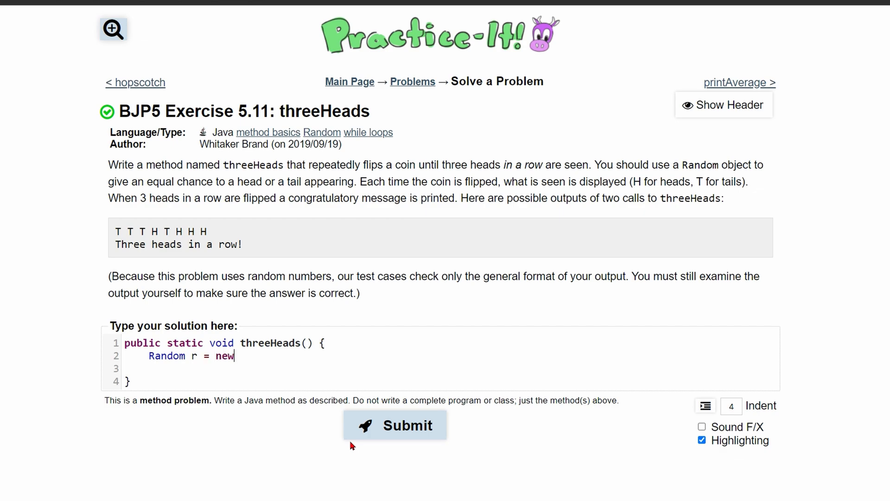
{"action": "type", "text": "Random()"}
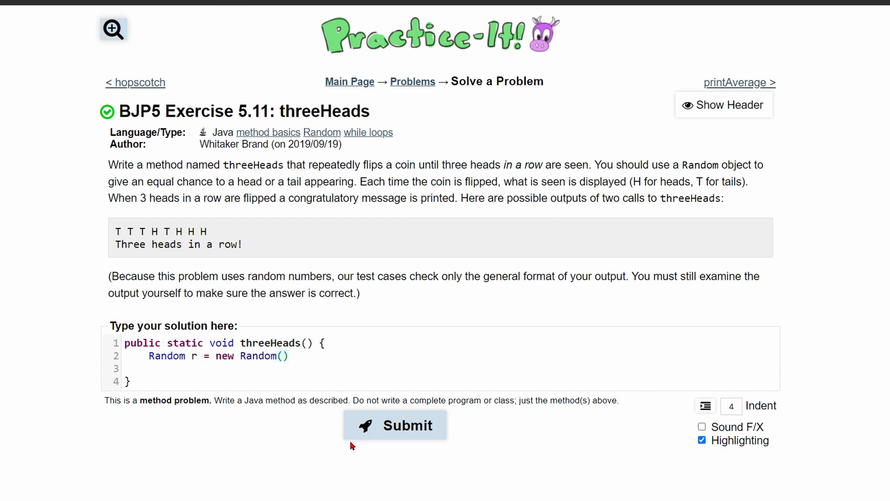
{"action": "type", "text": ";"}
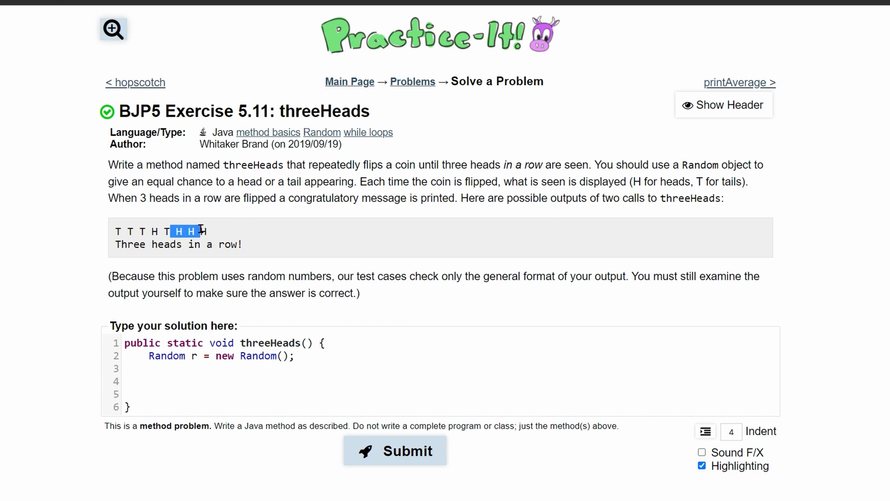
Declare the counter int head = 0; after the Random object.
{"action": "type", "text": "int c"}
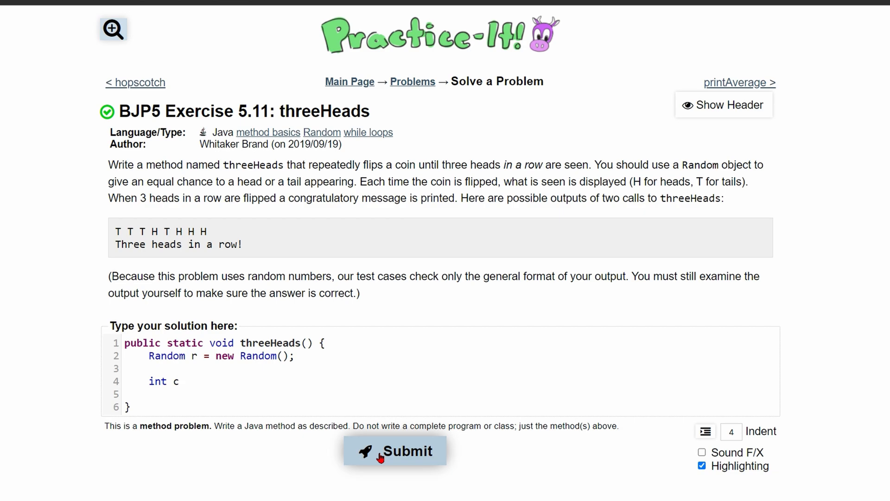
{"action": "type", "text": "= 0;"}
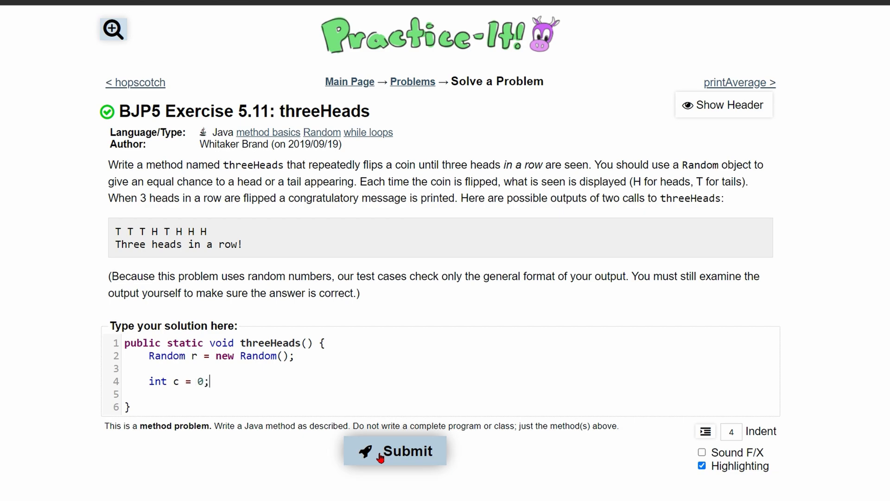
{"action": "mouse_move", "coordinate": [292, 414]}
{"action": "type", "text": "h"}
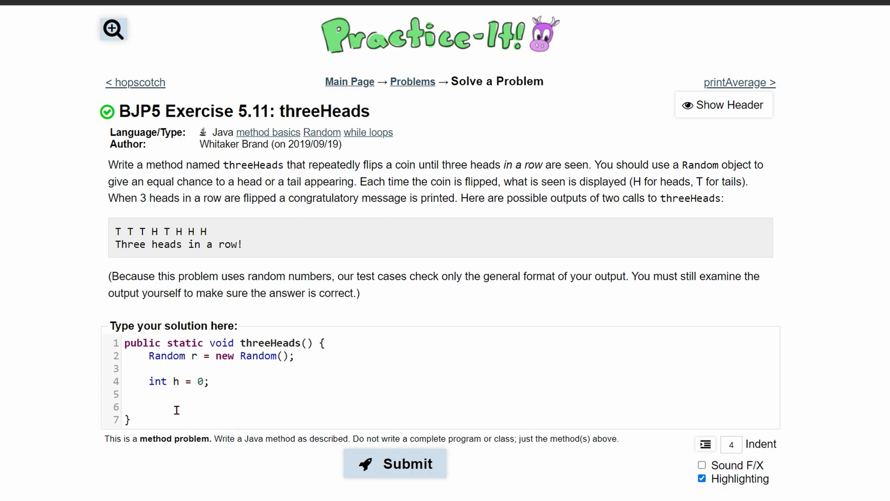
{"action": "type", "text": "ead"}
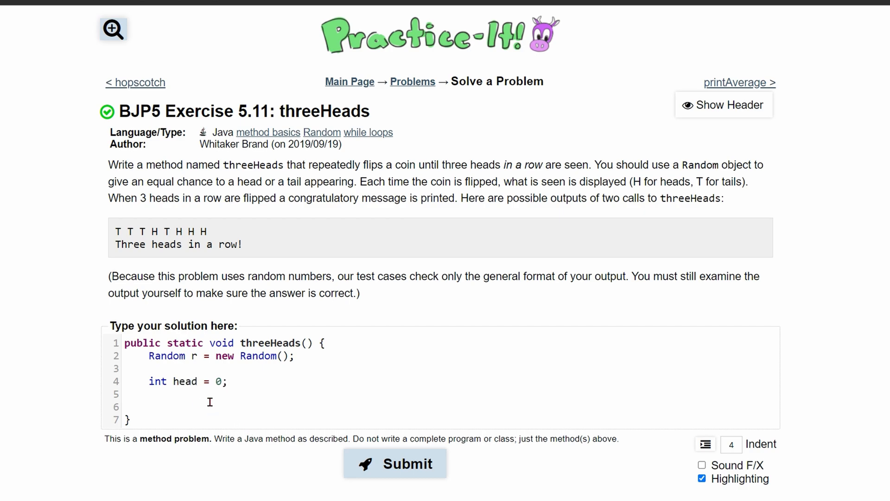
{"action": "mouse_move", "coordinate": [255, 411]}
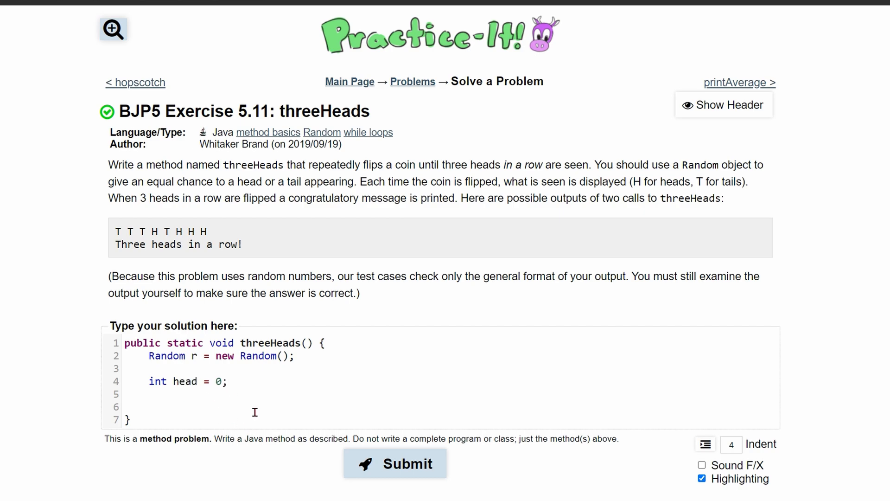
Add the loop header while(head!=3) below the counter.
{"action": "type", "text": "while(head"}
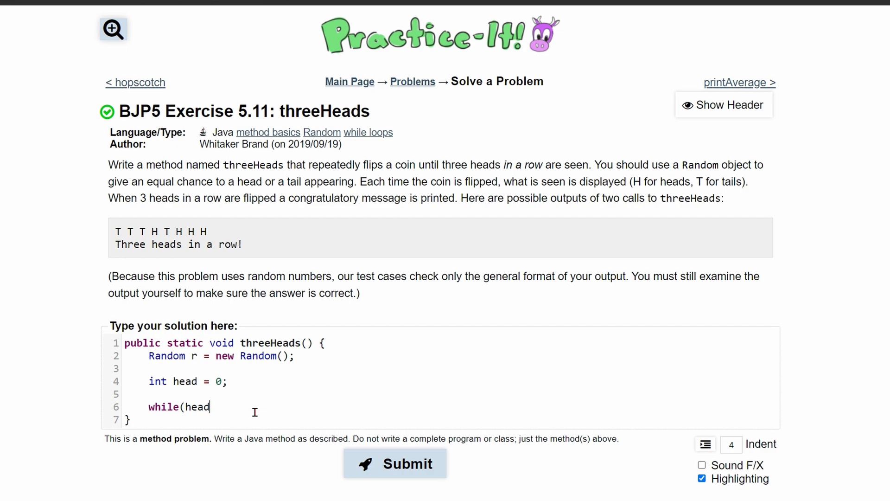
{"action": "type", "text": "!=3"}
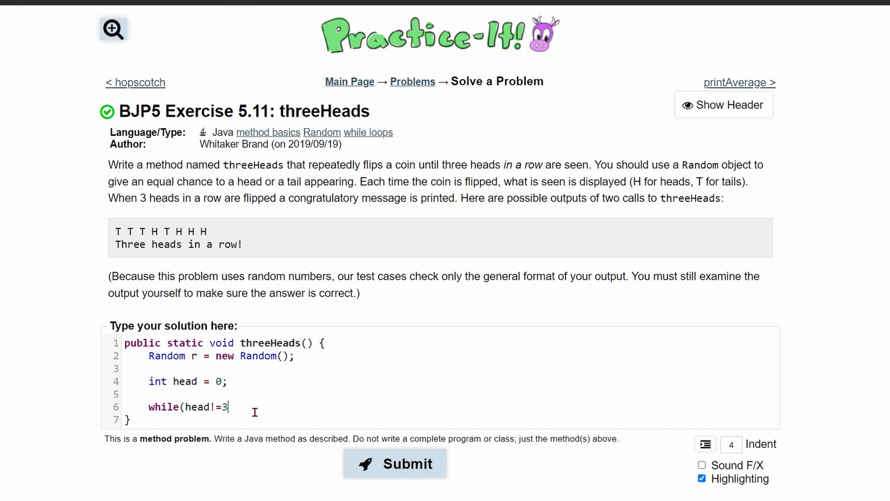
{"action": "type", "text": ")"}
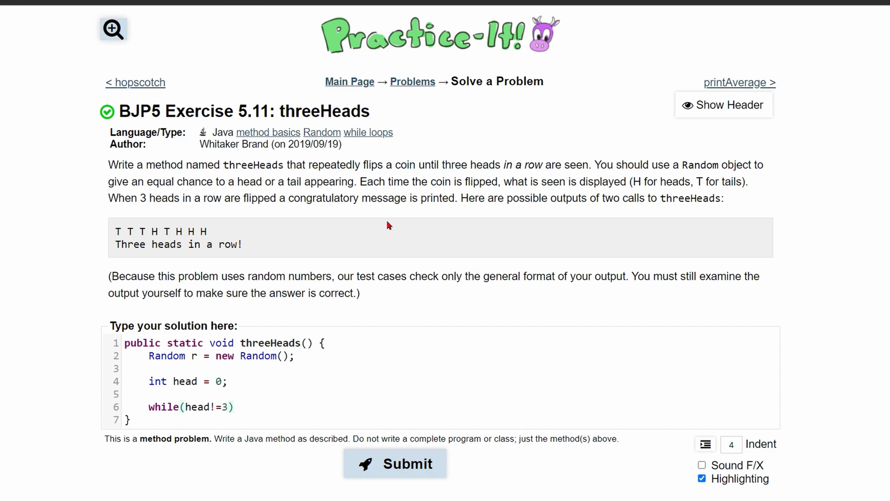
{"action": "mouse_move", "coordinate": [622, 176]}
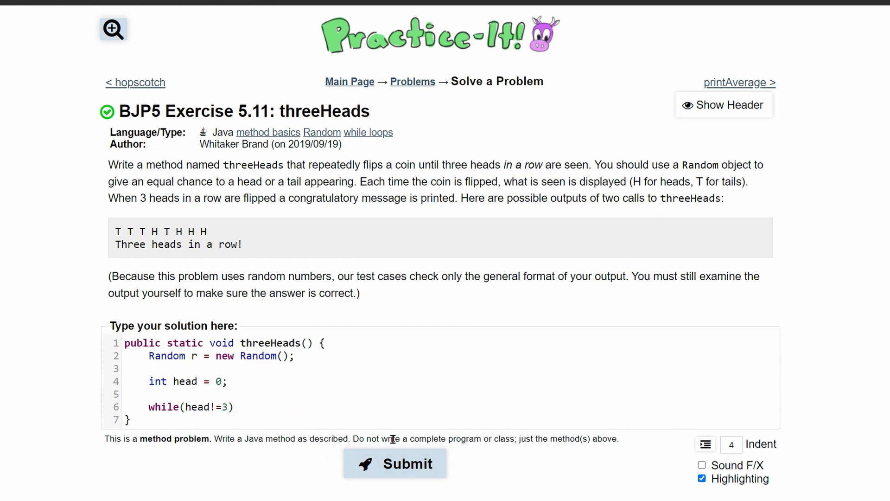
Give the while(head!=3) loop an empty braced body and place the cursor inside it.
{"action": "scroll", "scroll_direction": "down", "scroll_amount": 3}
{"action": "type", "text": " {"}
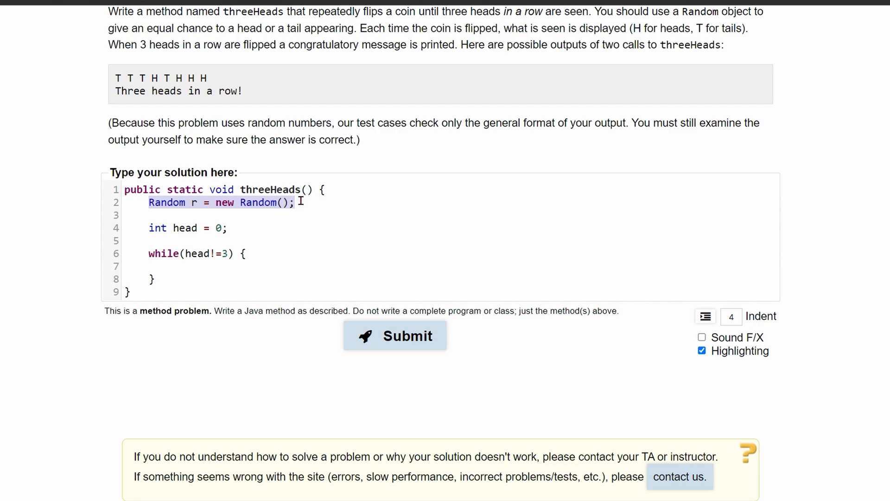
{"action": "left_click", "coordinate": [151, 215]}
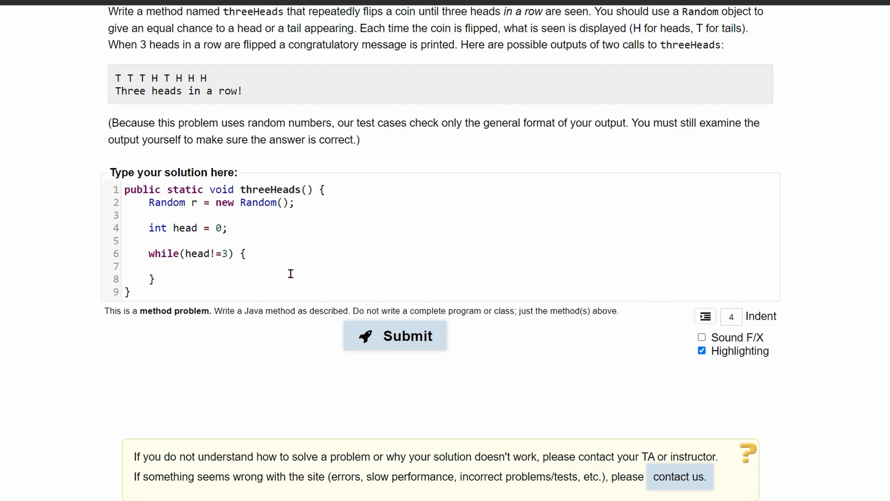
{"action": "left_click", "coordinate": [173, 265]}
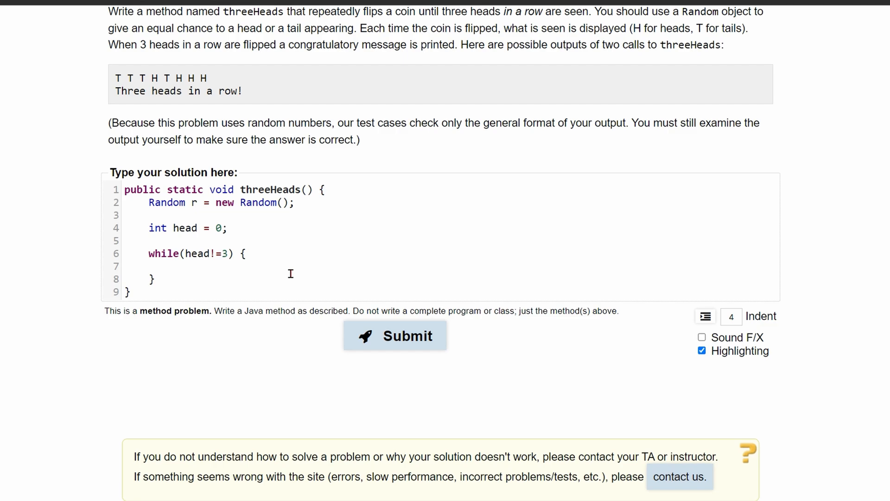
Flip a coin each pass with Boolean random = r.nextBoolean();.
{"action": "type", "text": "Booea"}
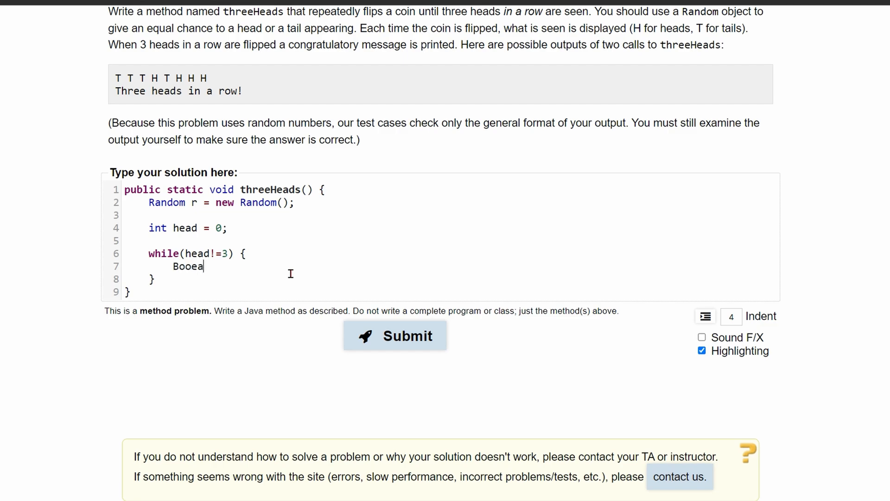
{"action": "type", "text": "lean"}
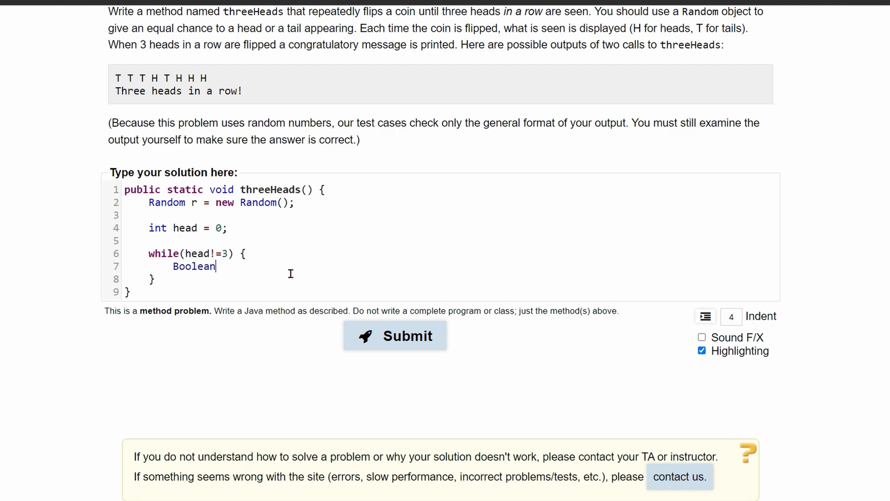
{"action": "type", "text": "random"}
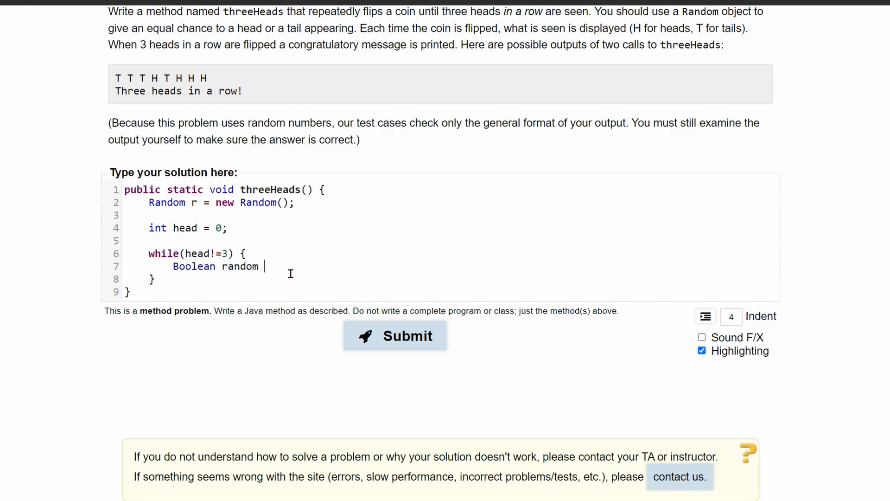
{"action": "type", "text": "= r."}
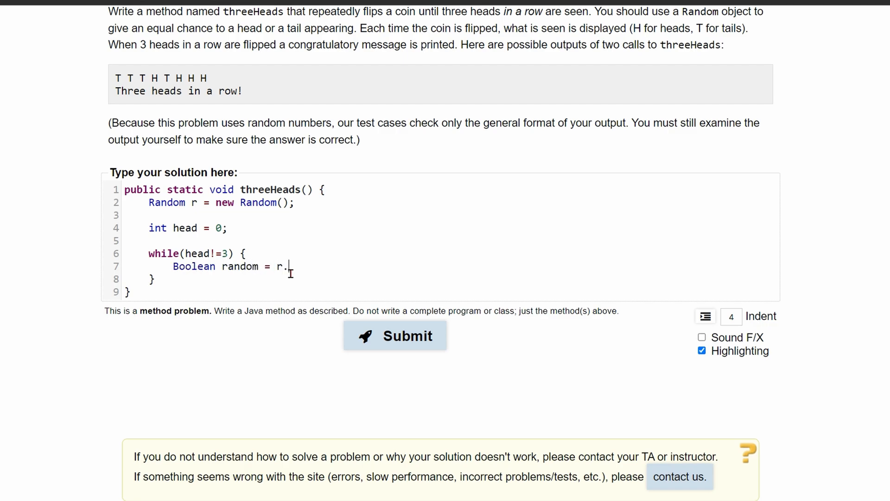
{"action": "type", "text": "nextBoole"}
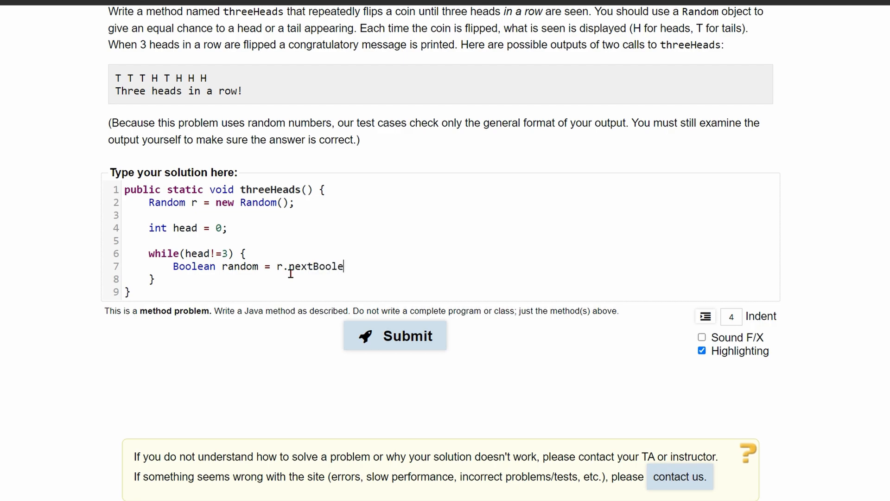
{"action": "type", "text": "an();"}
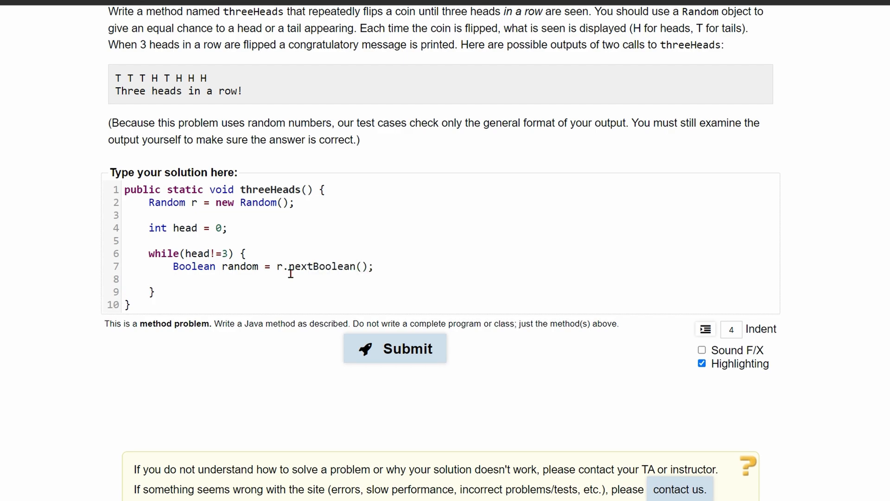
Add an if(random==false) block that prints "H ".
{"action": "type", "text": "if("}
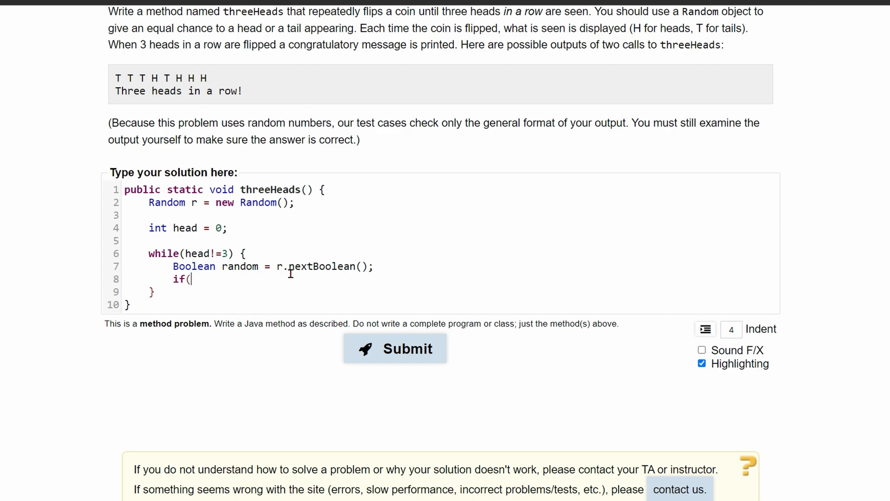
{"action": "type", "text": "random="}
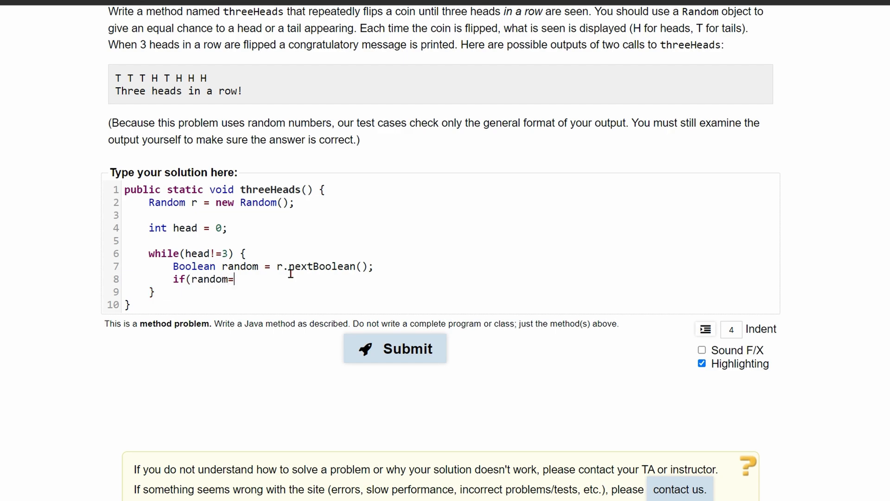
{"action": "type", "text": "=false)"}
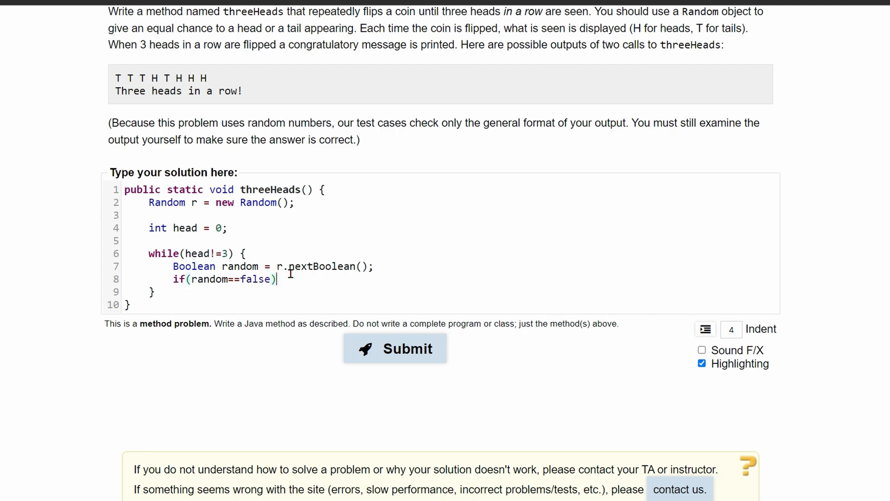
{"action": "type", "text": "{"}
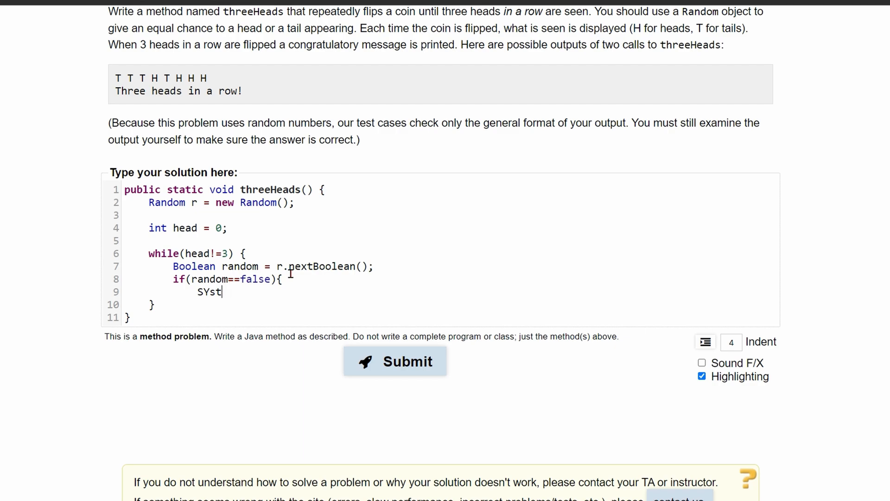
{"action": "type", "text": "System.out."}
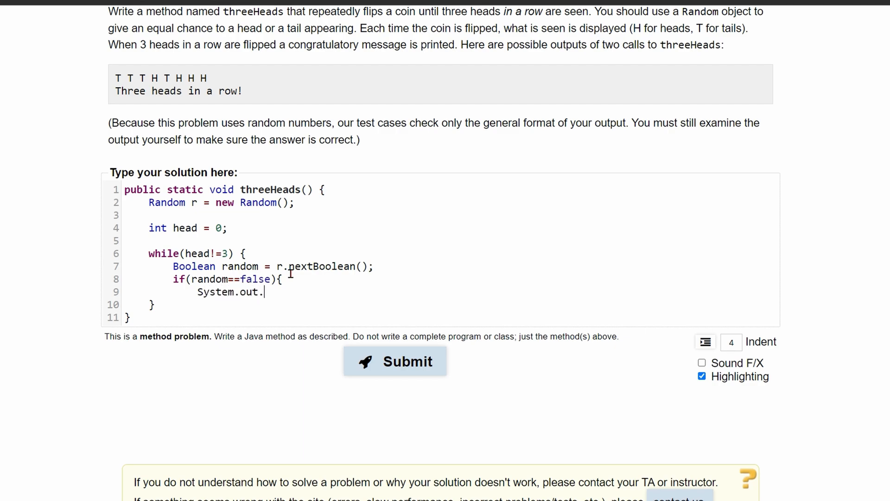
{"action": "type", "text": "print("}
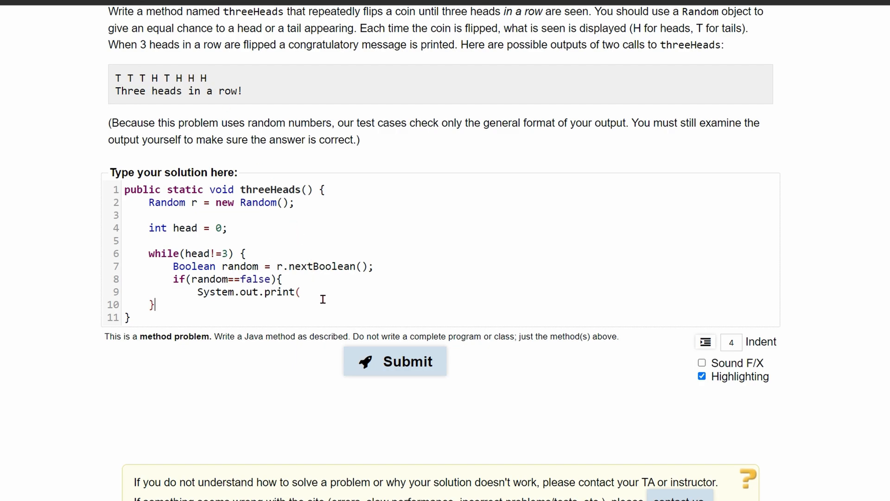
{"action": "type", "text": "\"H \");"}
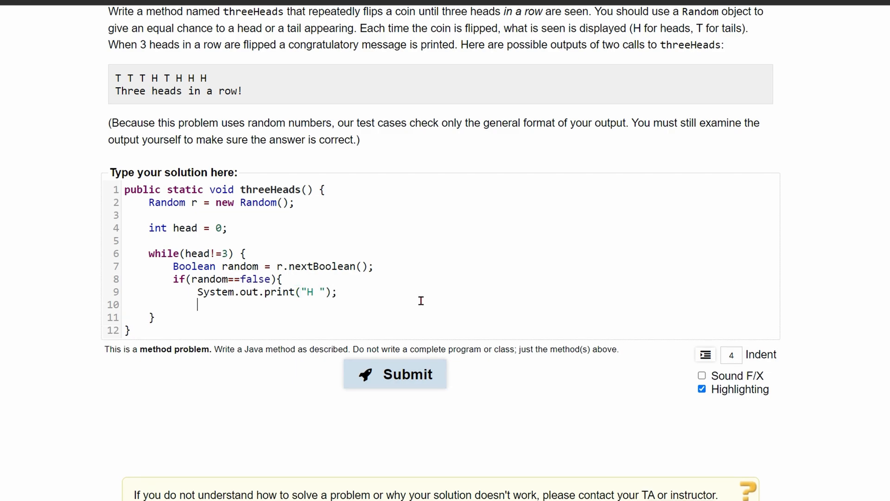
{"action": "type", "text": "}"}
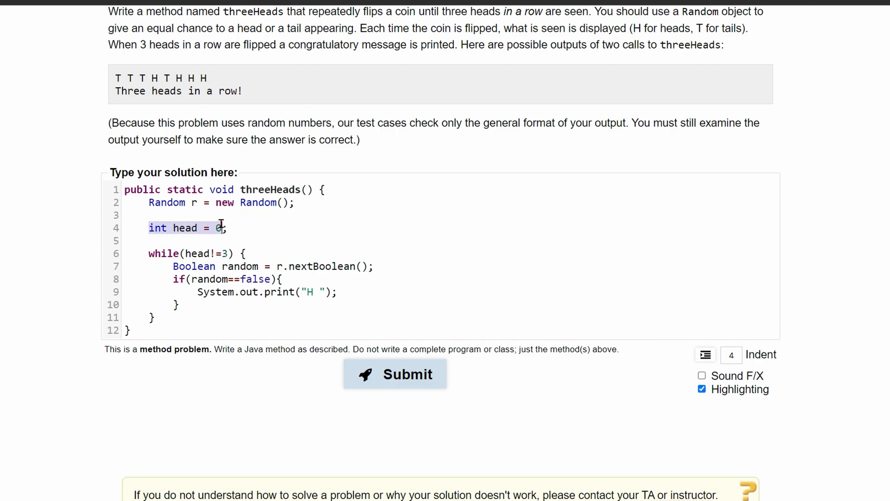
{"action": "left_click", "coordinate": [337, 291]}
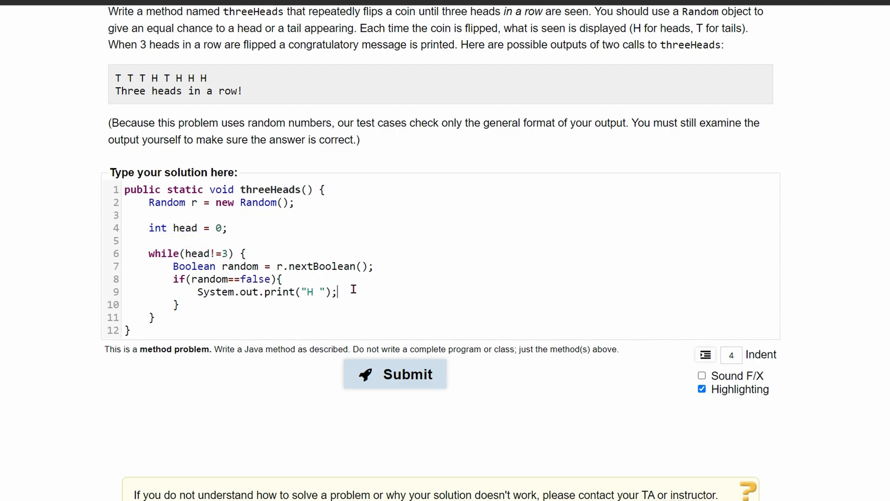
Increment head++ in the heads branch and start an else branch printing "T ".
{"action": "type", "text": "head++;"}
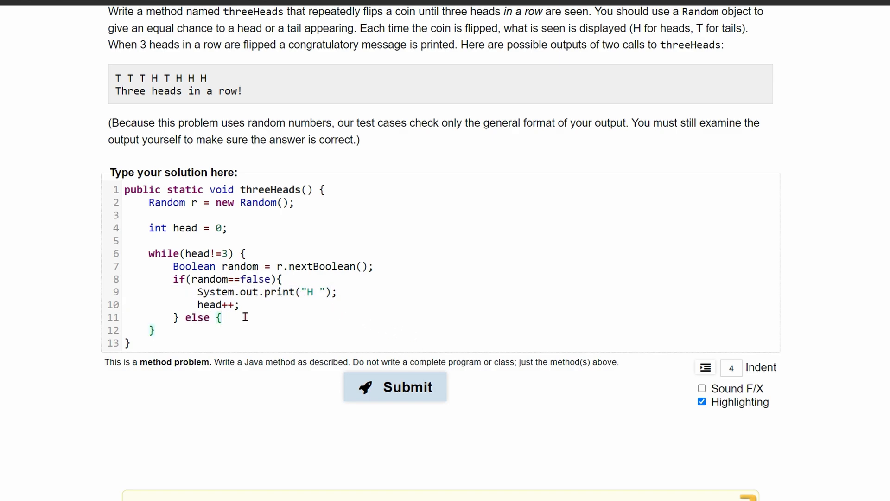
{"action": "type", "text": "System.out.print(\"H \");"}
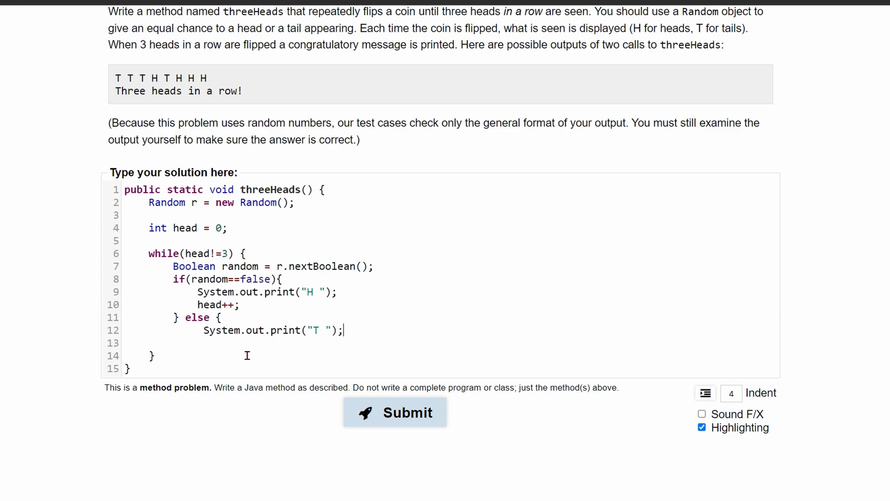
{"action": "scroll", "scroll_direction": "up", "scroll_amount": 3}
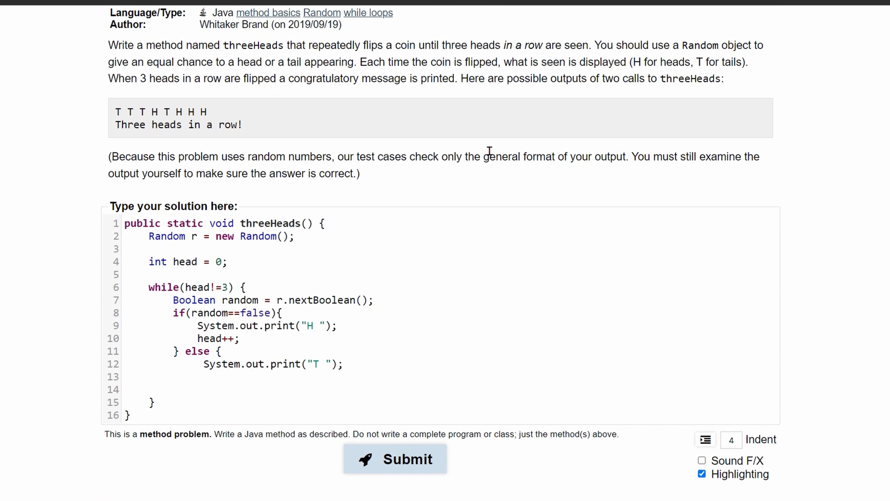
Reset head=0; in the else branch and close it with a brace.
{"action": "type", "text": "he"}
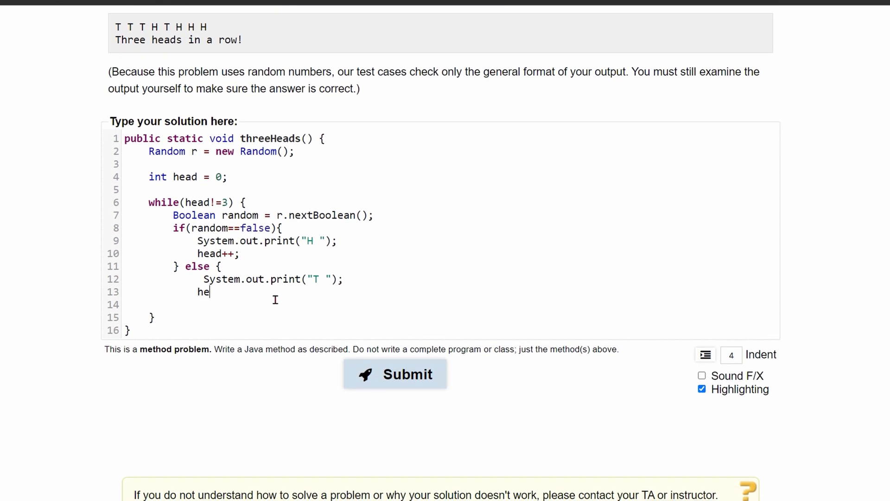
{"action": "type", "text": "ad=0;"}
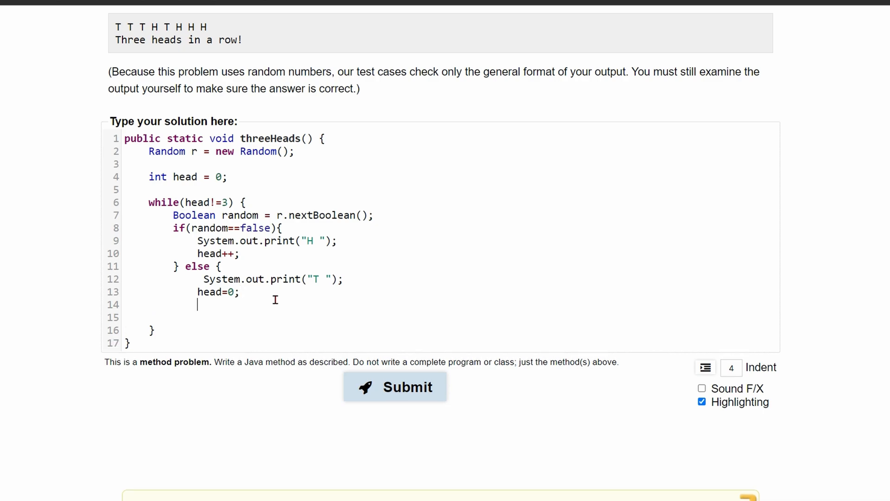
{"action": "type", "text": "}"}
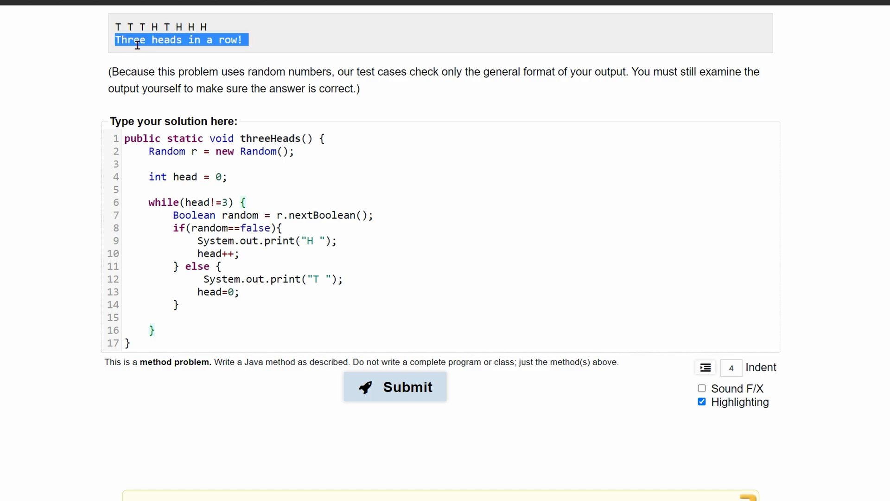
Print "Three heads in a row!" after the loop and submit, getting 0 of 3 tests.
{"action": "left_click", "coordinate": [185, 331]}
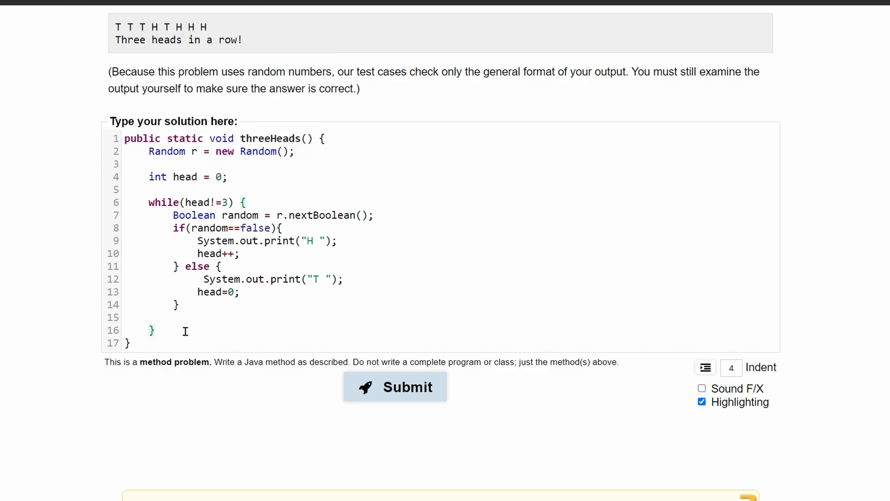
{"action": "type", "text": "System.out.print(\"H \");"}
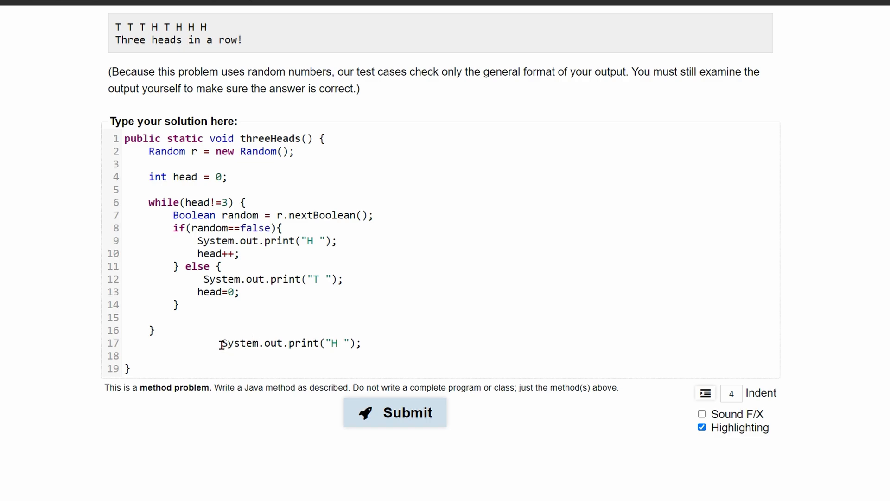
{"action": "double_click", "coordinate": [167, 40]}
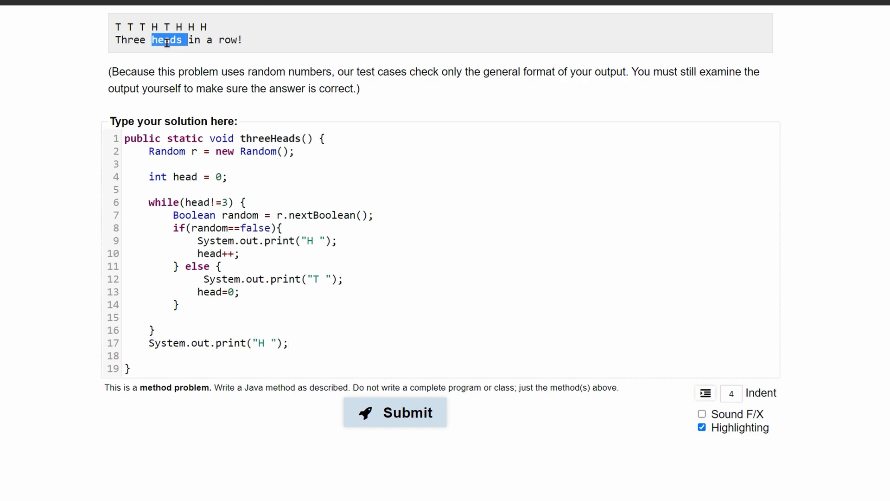
{"action": "double_click", "coordinate": [168, 39]}
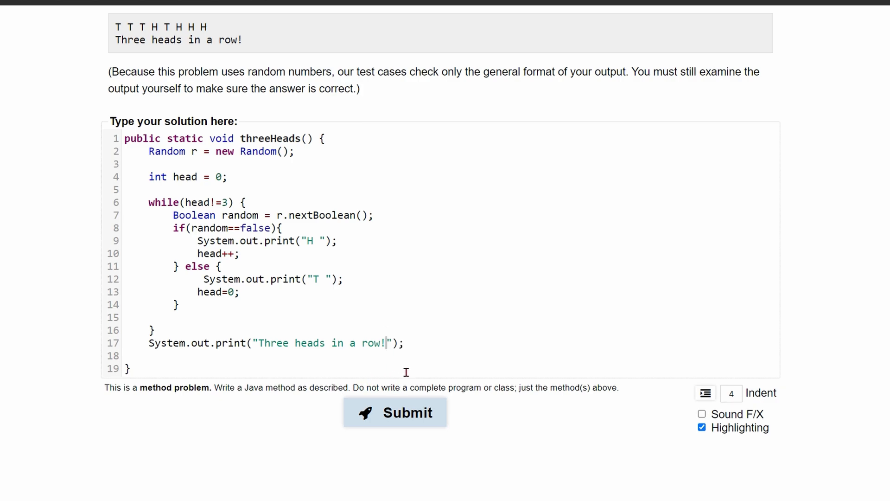
{"action": "left_click", "coordinate": [395, 412]}
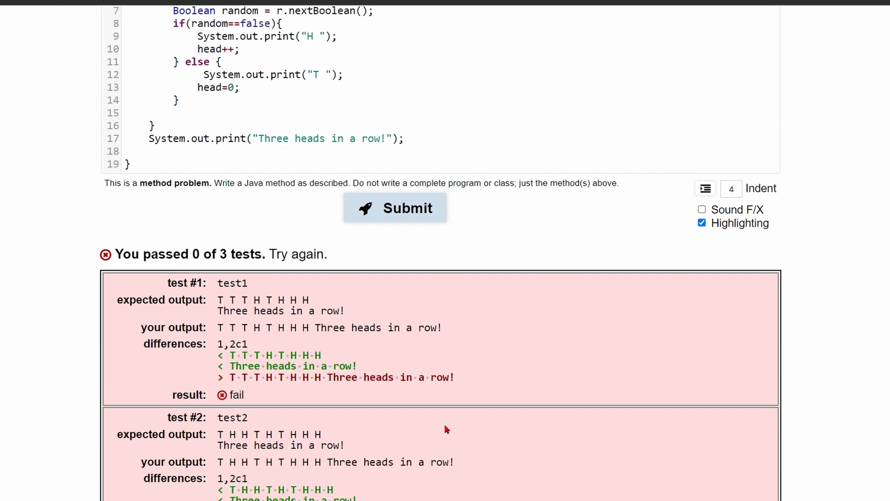
{"action": "mouse_move", "coordinate": [294, 310]}
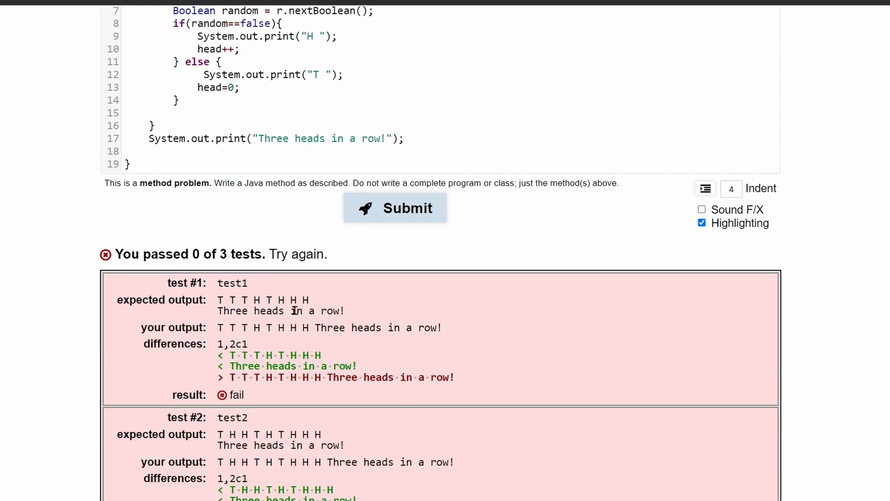
{"action": "mouse_move", "coordinate": [294, 311]}
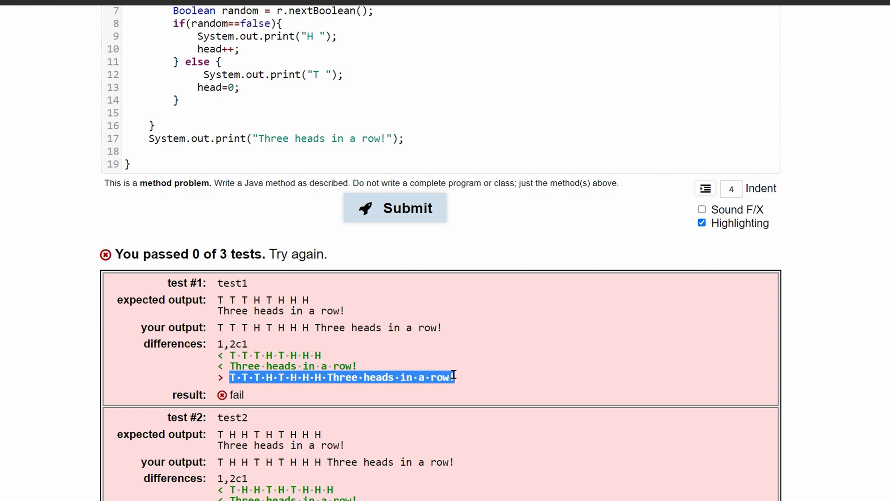
Change the final message's System.out.print to System.out.println.
{"action": "scroll", "scroll_direction": "up", "scroll_amount": 3}
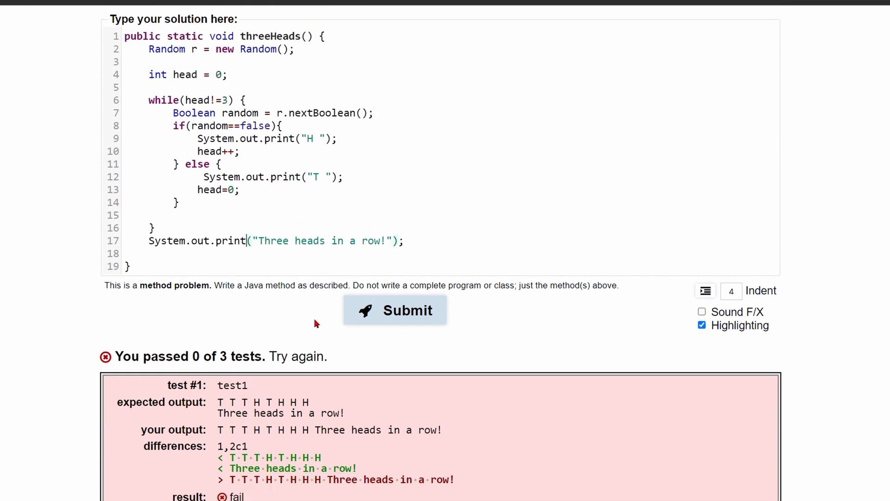
{"action": "type", "text": "ln"}
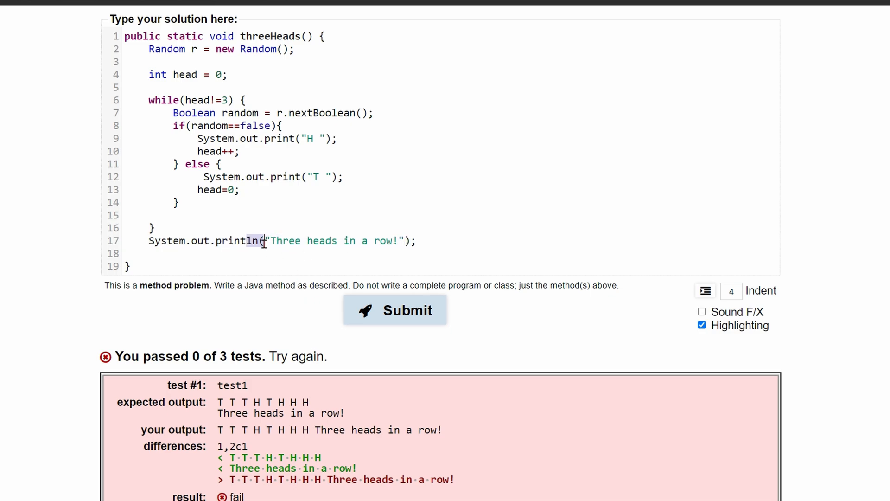
{"action": "left_click", "coordinate": [395, 309]}
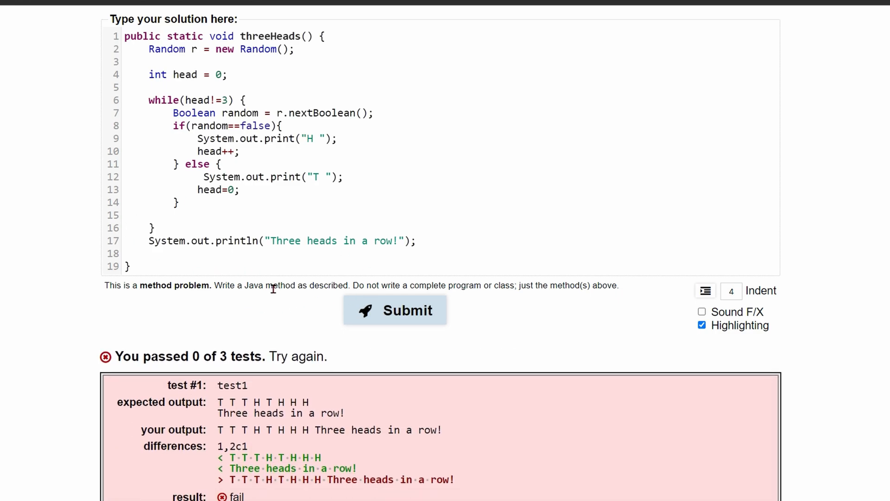
{"action": "scroll", "scroll_direction": "down", "scroll_amount": 3}
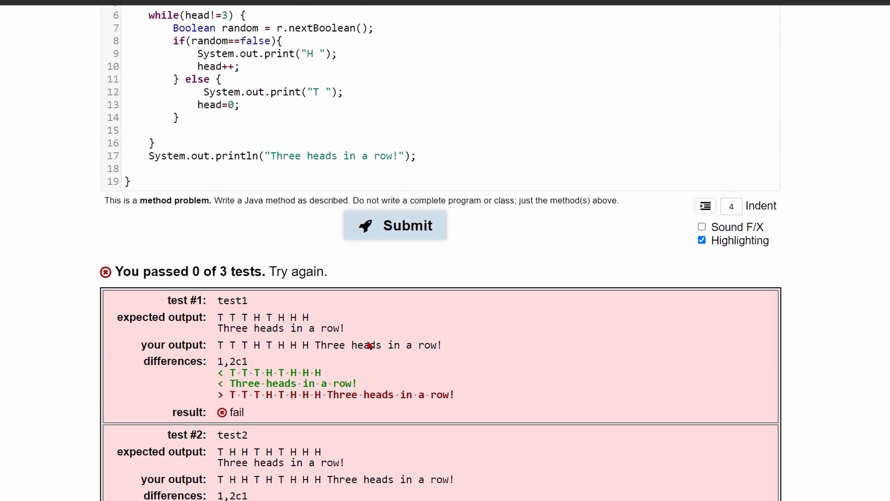
{"action": "scroll", "scroll_direction": "up", "scroll_amount": 3}
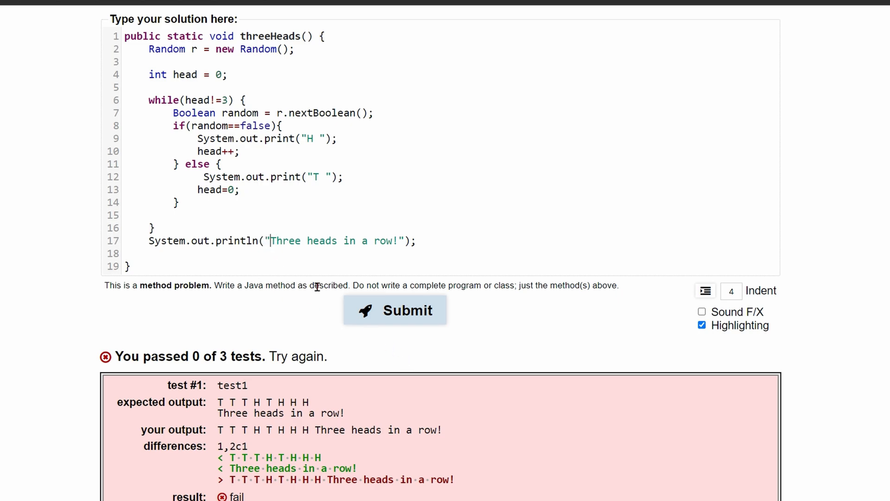
Start the message with a \n line break and resubmit, passing 3 of 3 tests.
{"action": "left_click", "coordinate": [395, 309]}
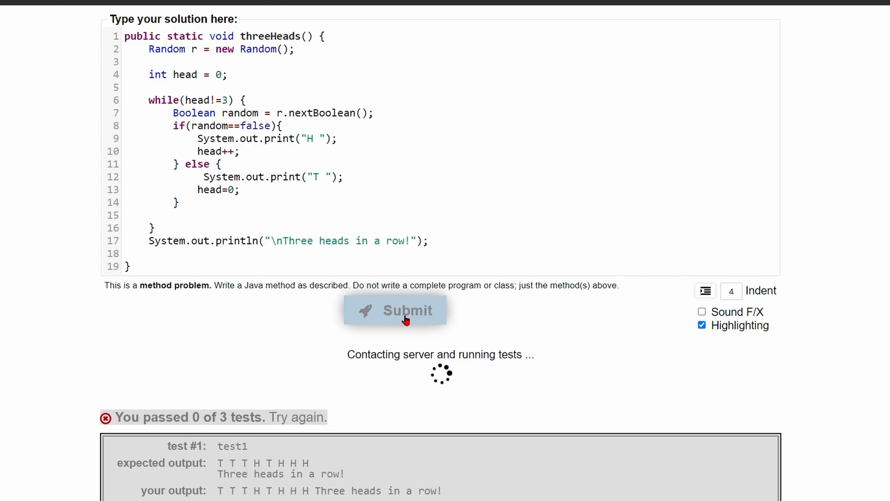
{"action": "left_click", "coordinate": [396, 310]}
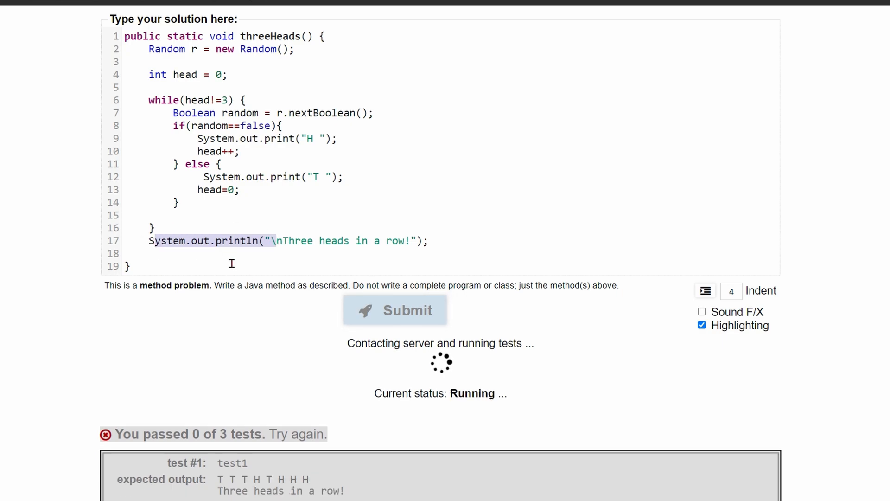
{"action": "left_click", "coordinate": [395, 310]}
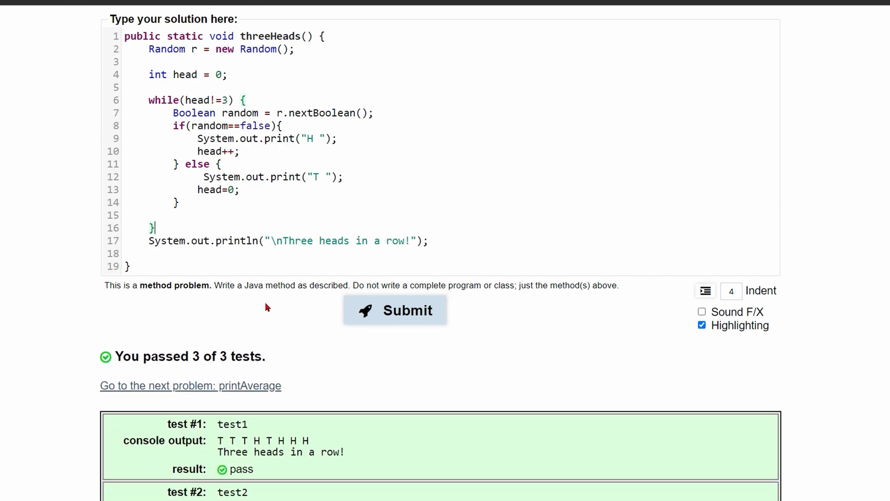
{"action": "scroll", "scroll_direction": "down", "scroll_amount": 3}
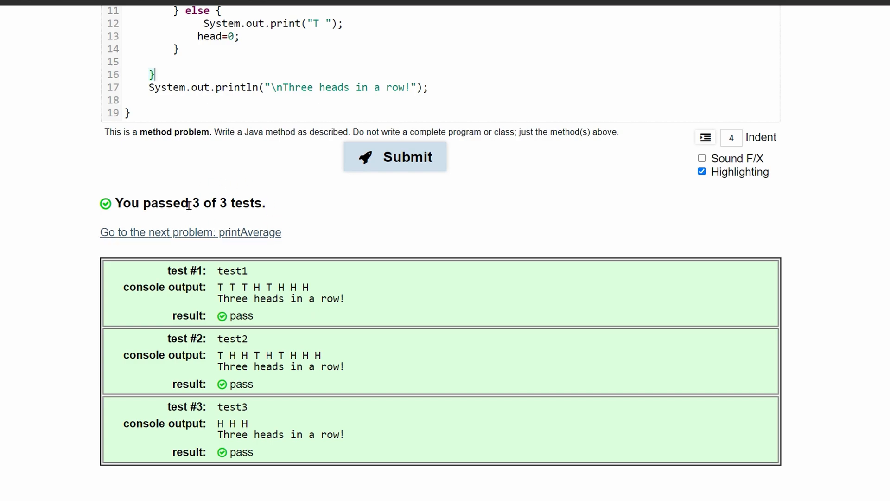
{"action": "scroll", "scroll_direction": "up", "scroll_amount": 3}
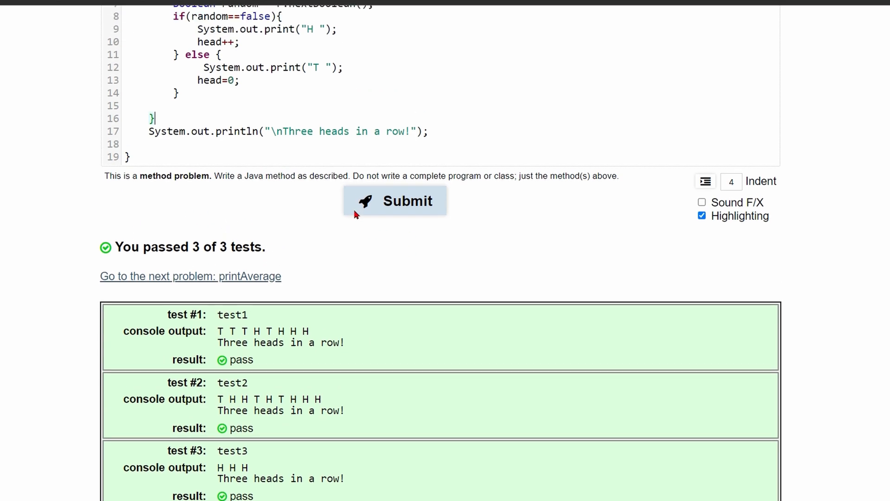